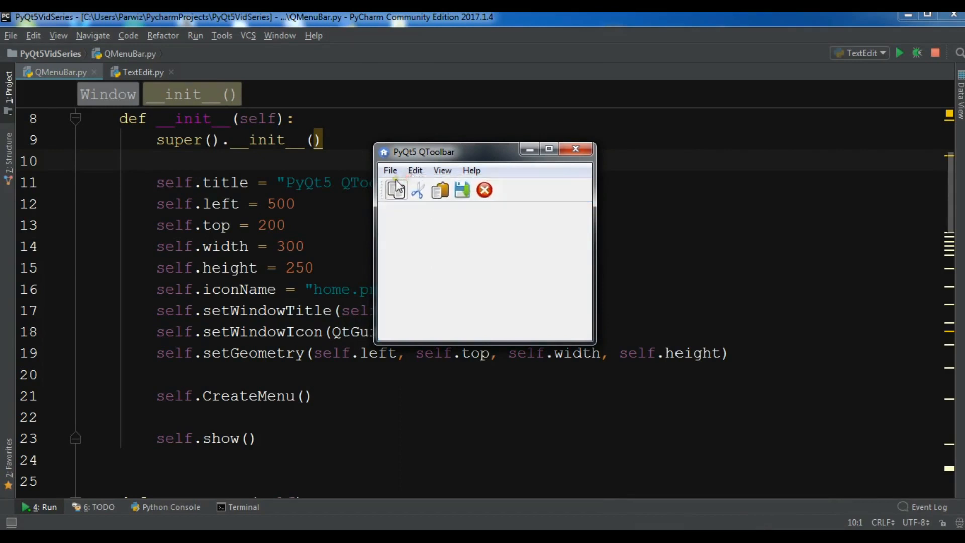
Step: Browse the running QToolbar demo's File, Edit and View menus, then close its window
click(415, 171)
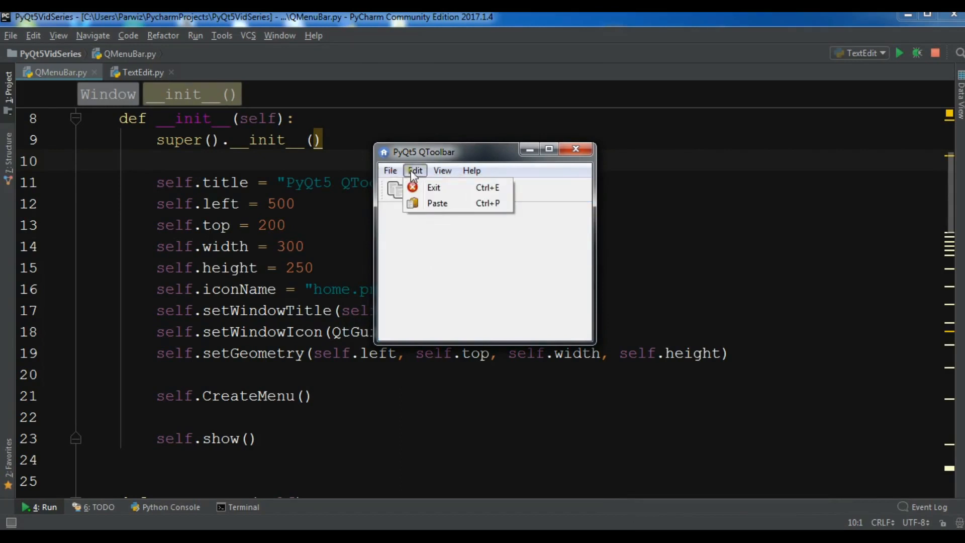
click(390, 171)
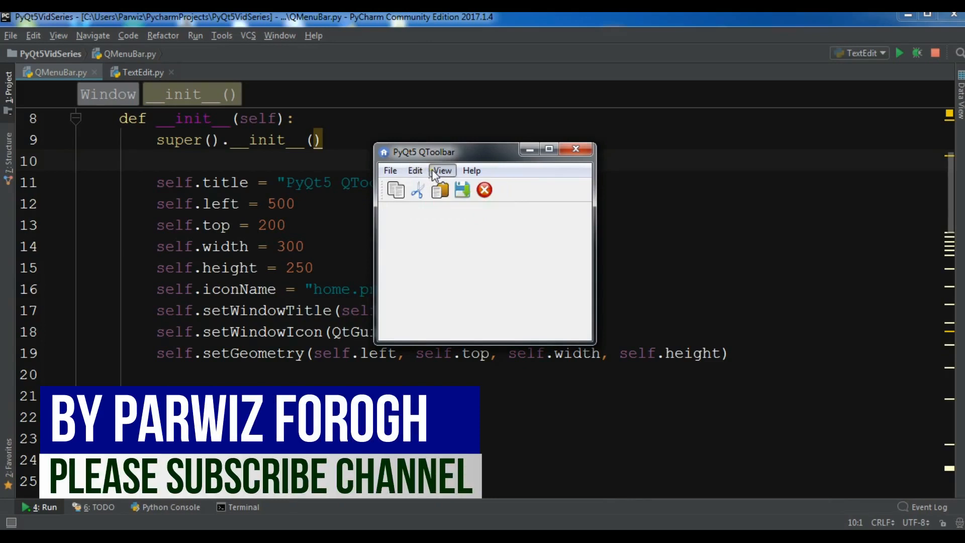
click(389, 171)
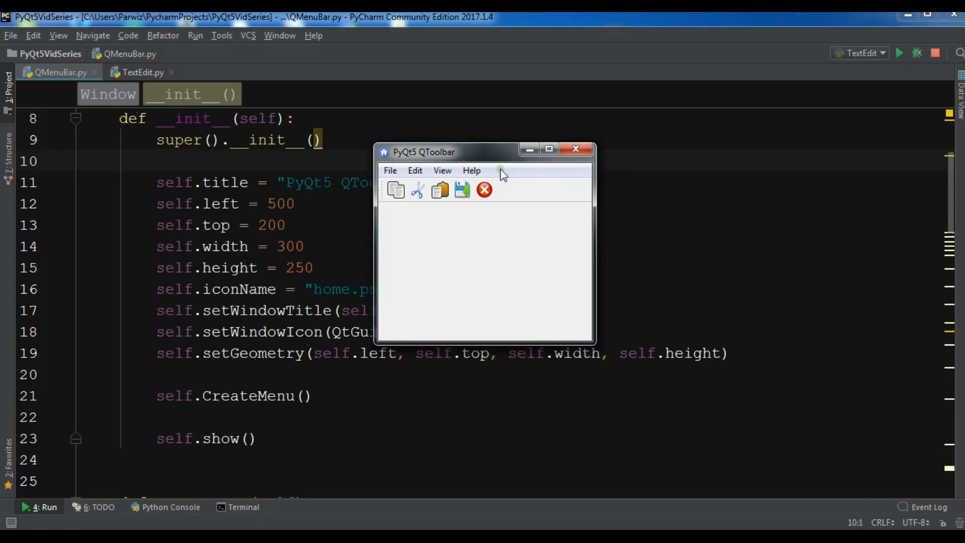
click(415, 171)
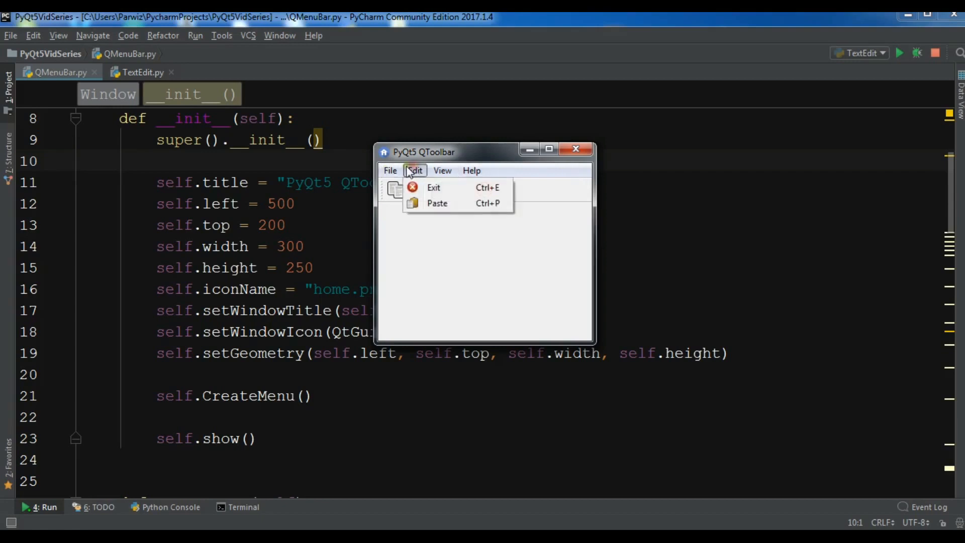
mouse_move(414, 170)
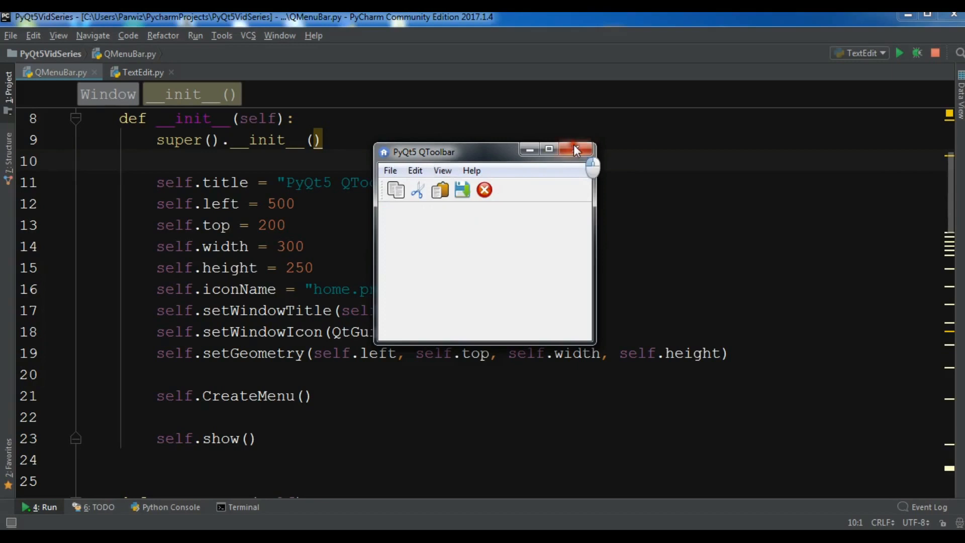
click(576, 149)
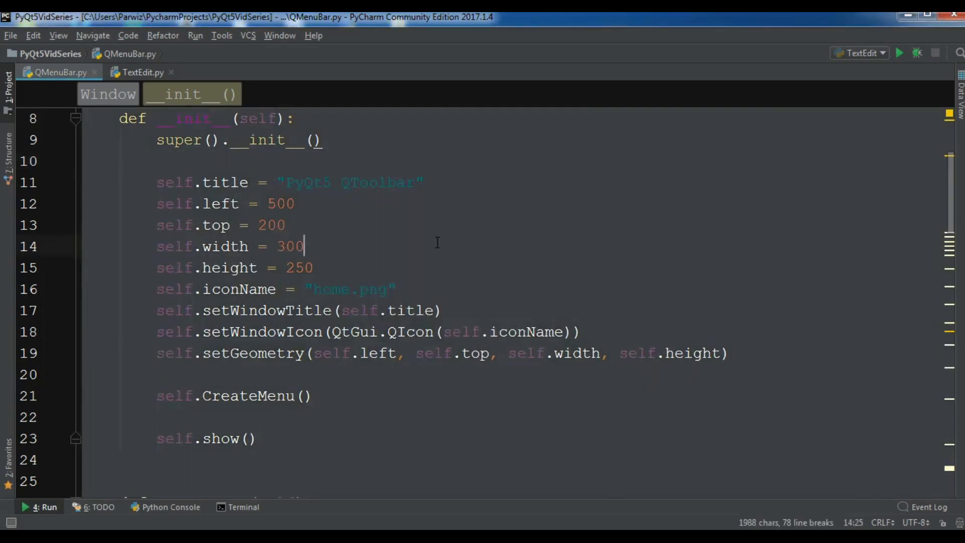
Step: In TextEdit.py set self.title to "PyQt5 TextEdit" and the window height to 400
click(142, 72)
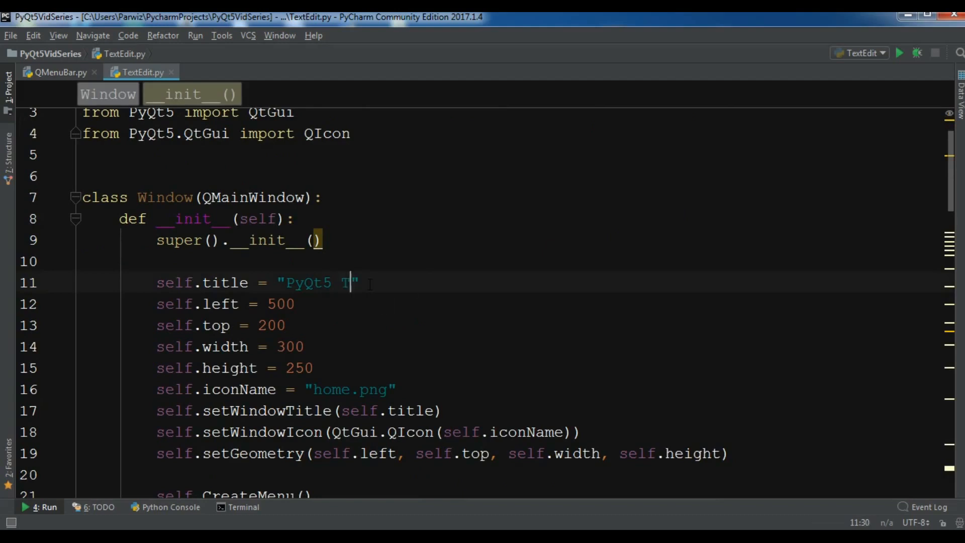
text(extEd)
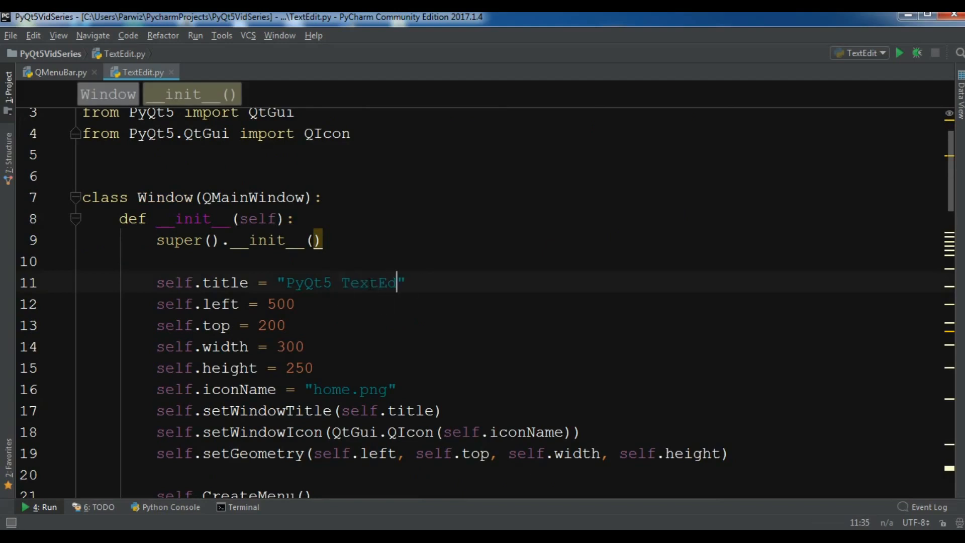
text(it)
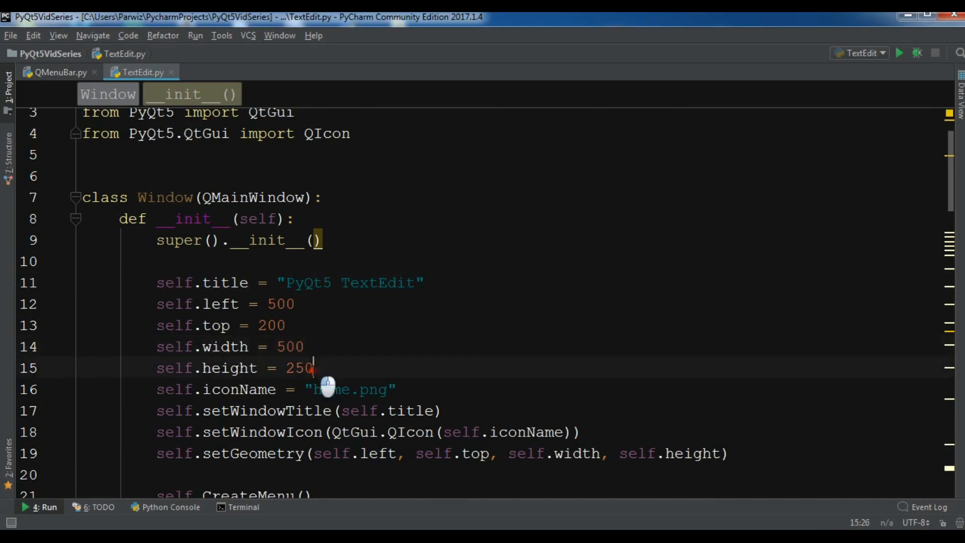
text(400)
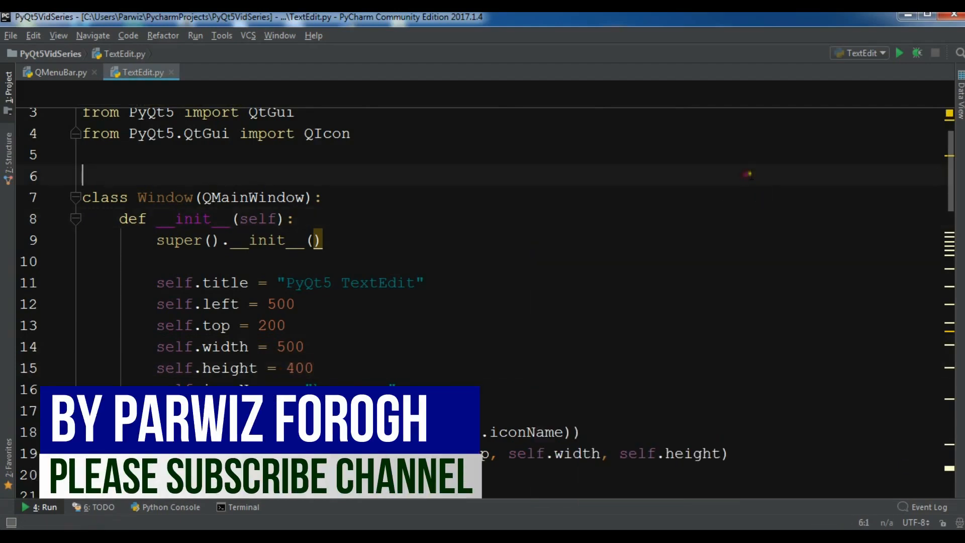
scroll(down, 3)
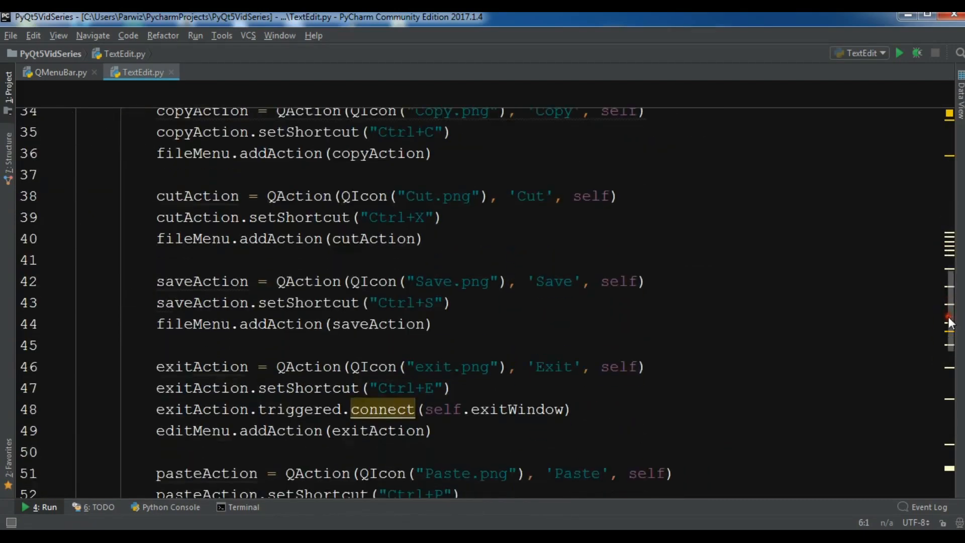
right_click(400, 218)
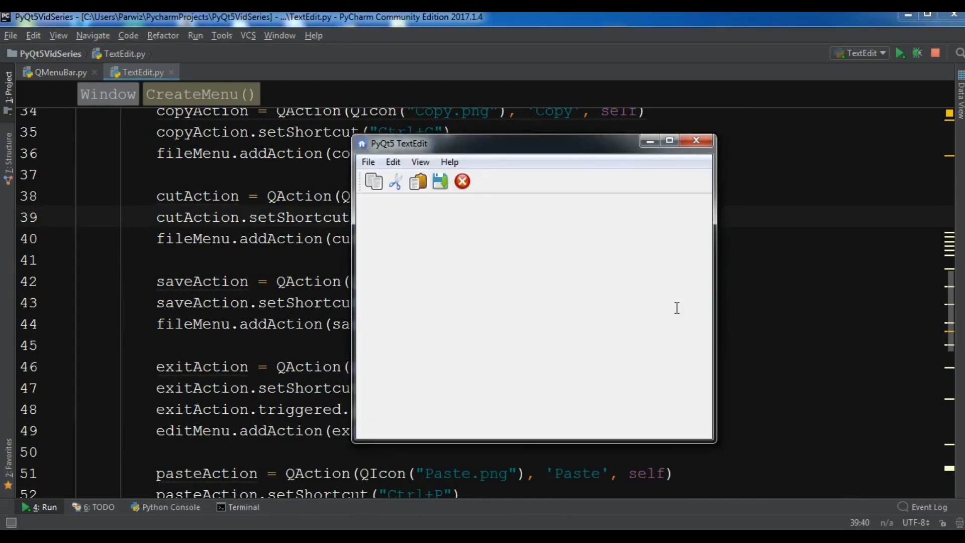
drag(534, 143, 504, 142)
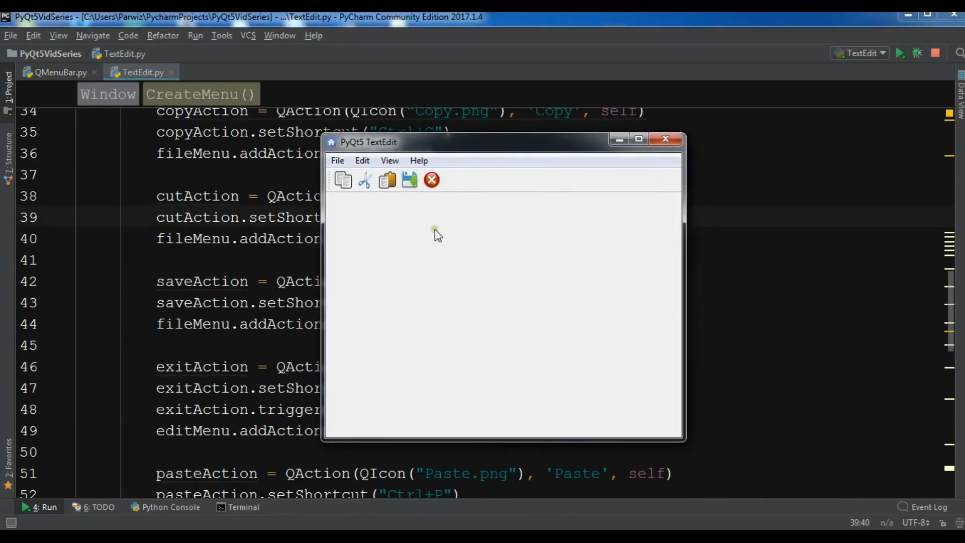
mouse_move(338, 156)
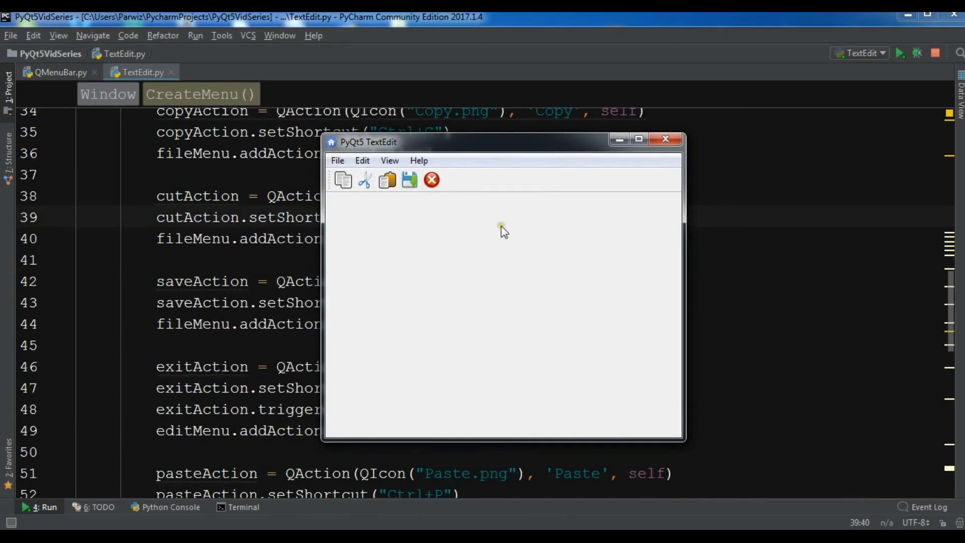
click(338, 160)
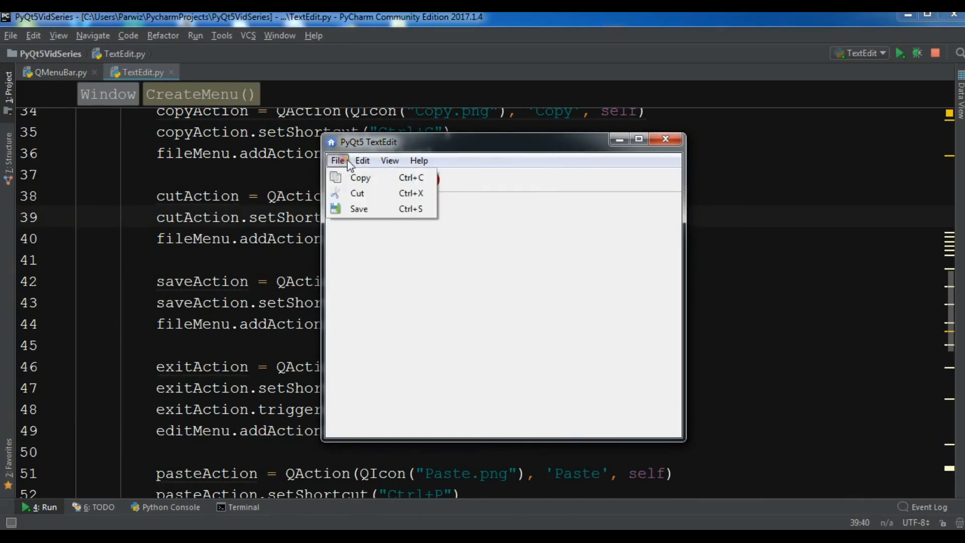
click(362, 161)
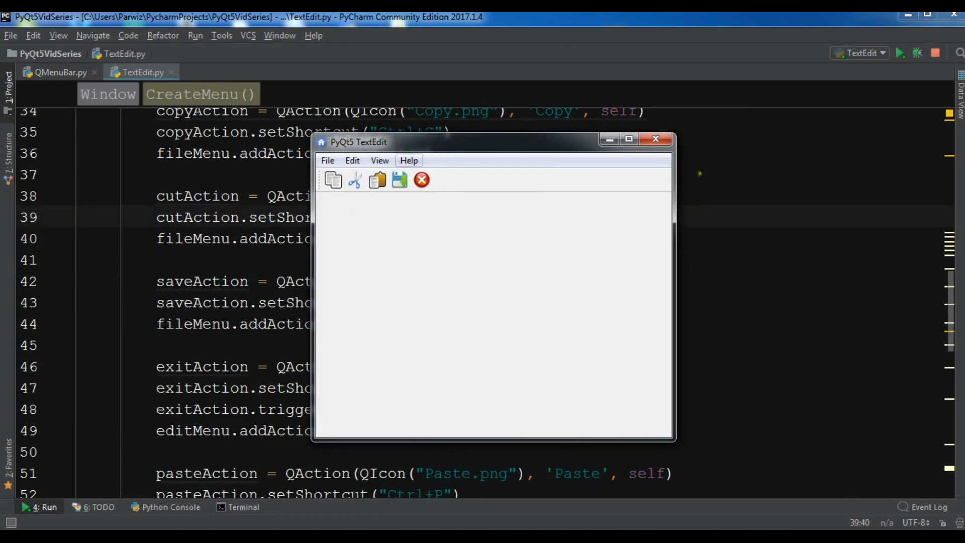
mouse_move(503, 267)
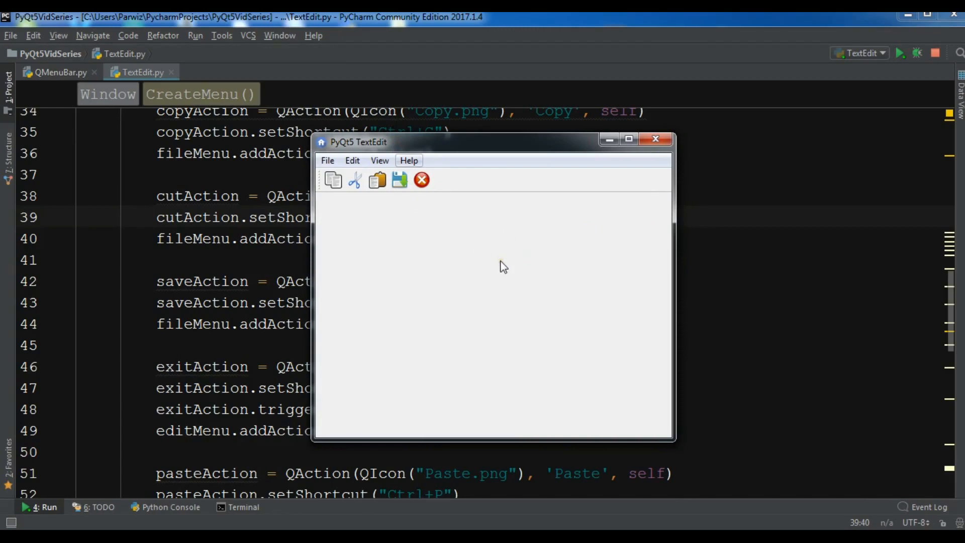
mouse_move(452, 234)
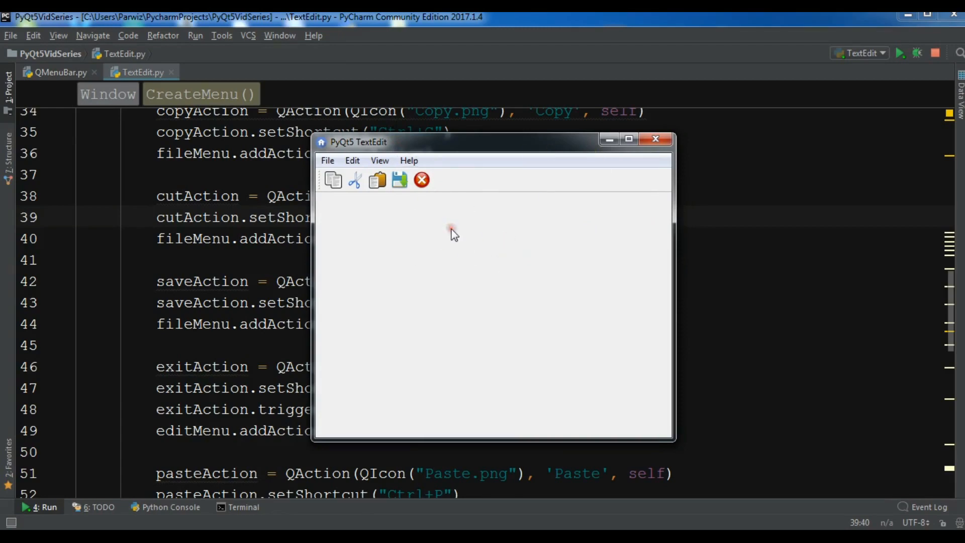
mouse_move(334, 180)
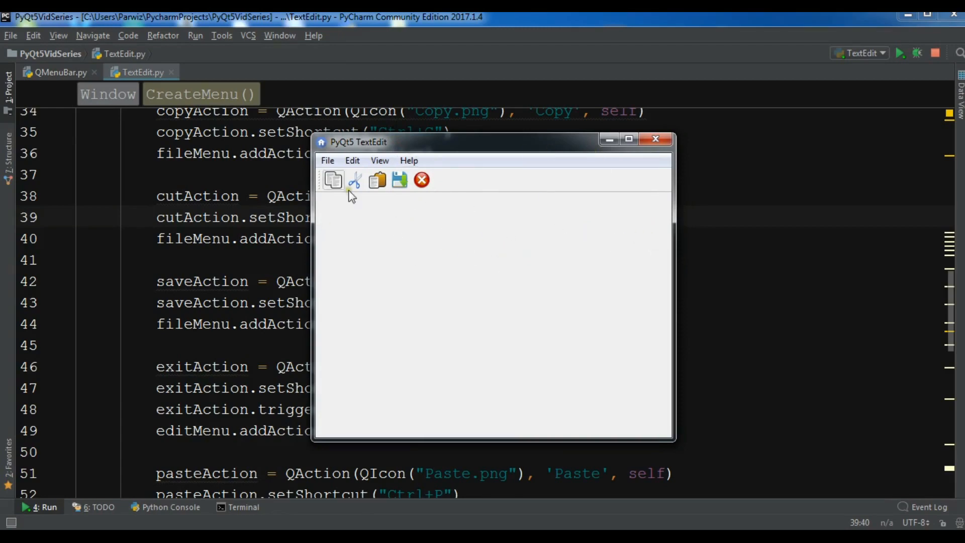
mouse_move(377, 432)
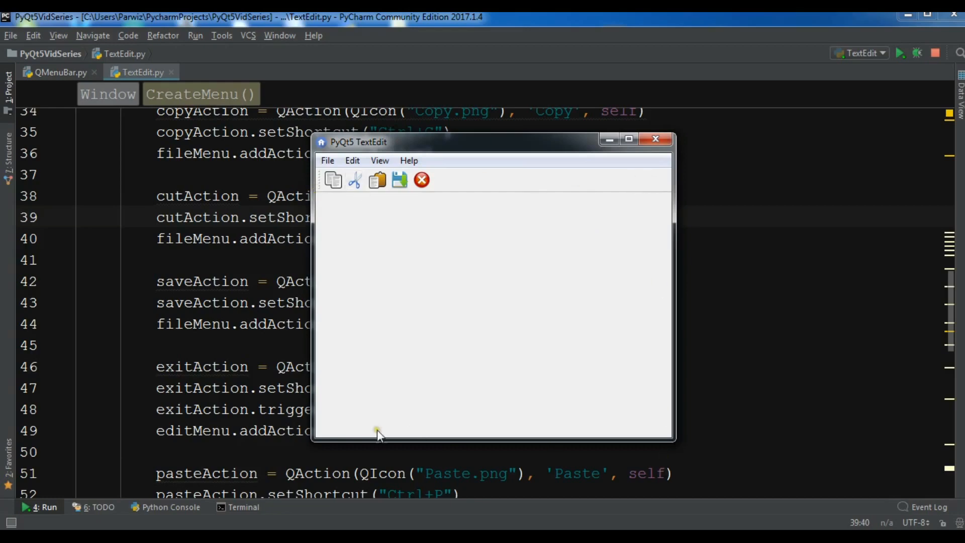
click(656, 139)
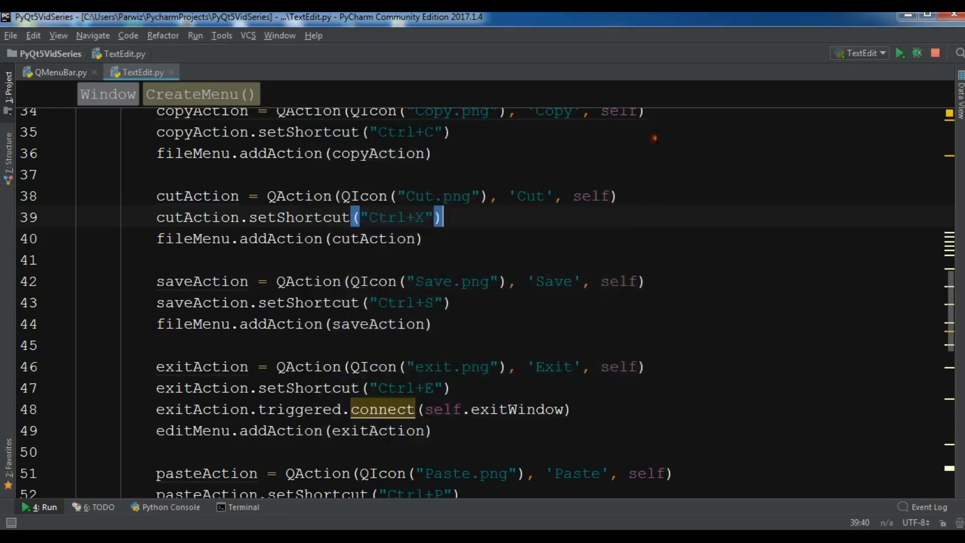
Step: Below exitWindow begin a new method definition starting 'def createE'
scroll(down, 3)
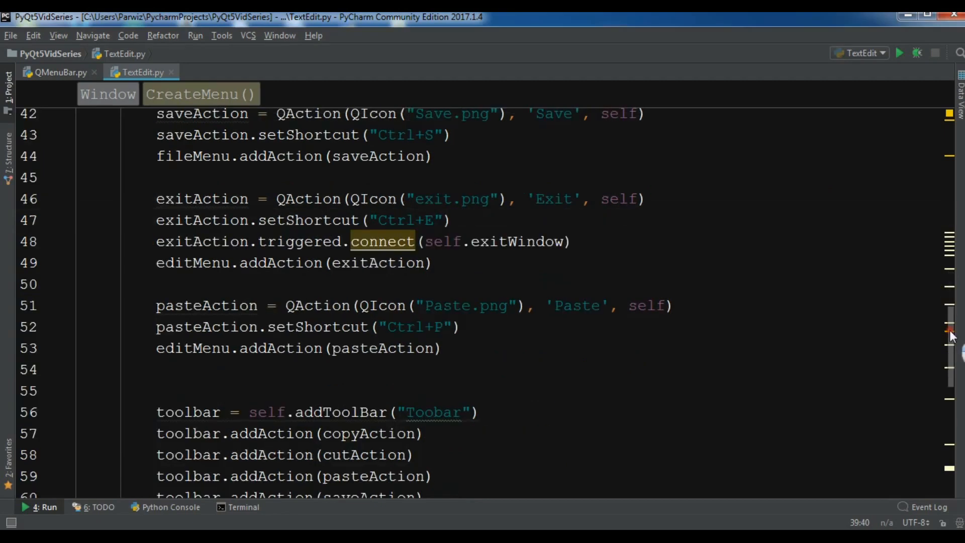
scroll(down, 3)
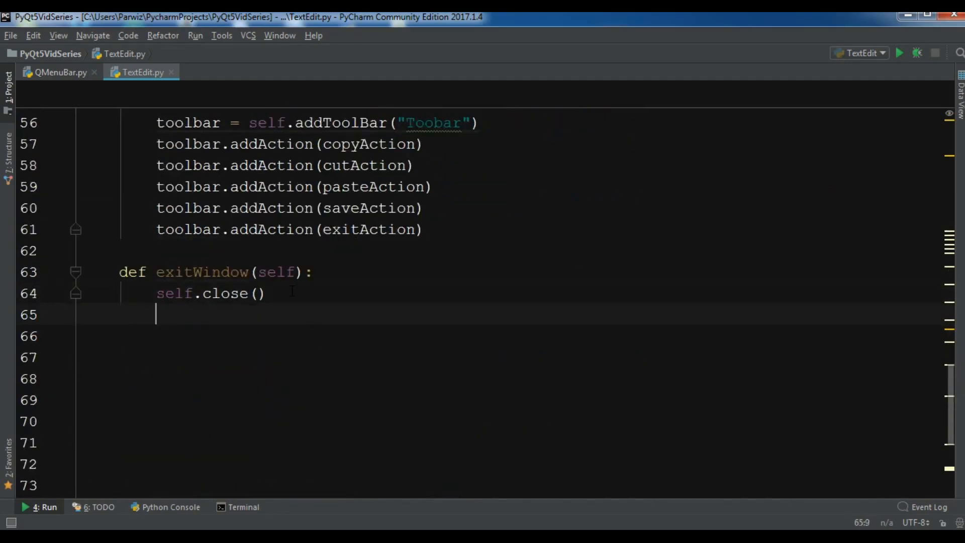
text(def)
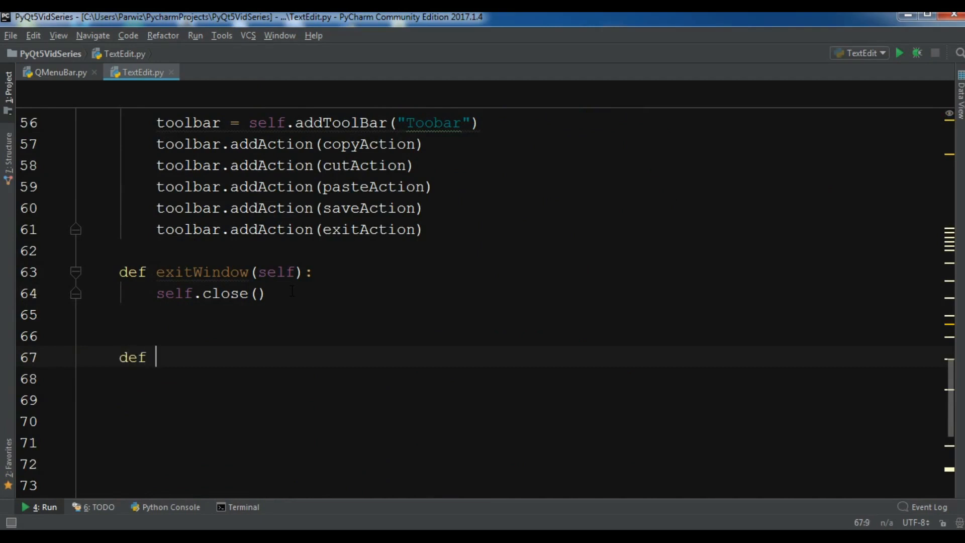
text(create)
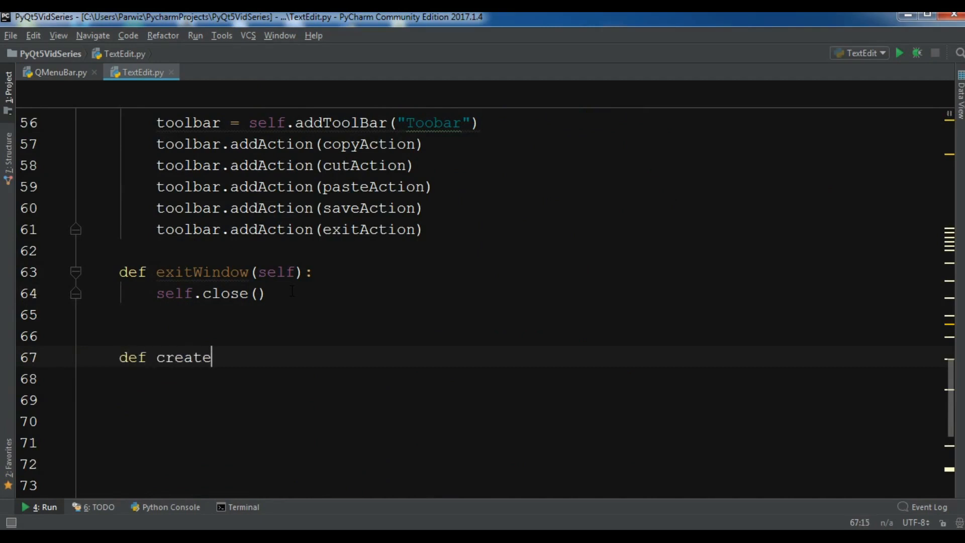
text(E)
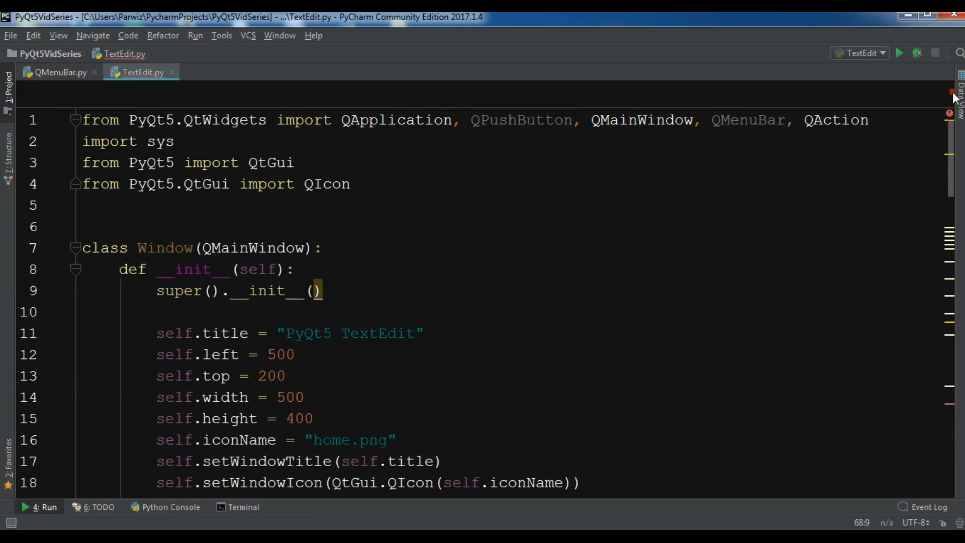
Step: Add QTextEdit to the QtWidgets import line alongside QAction
double_click(835, 120)
text(, Q)
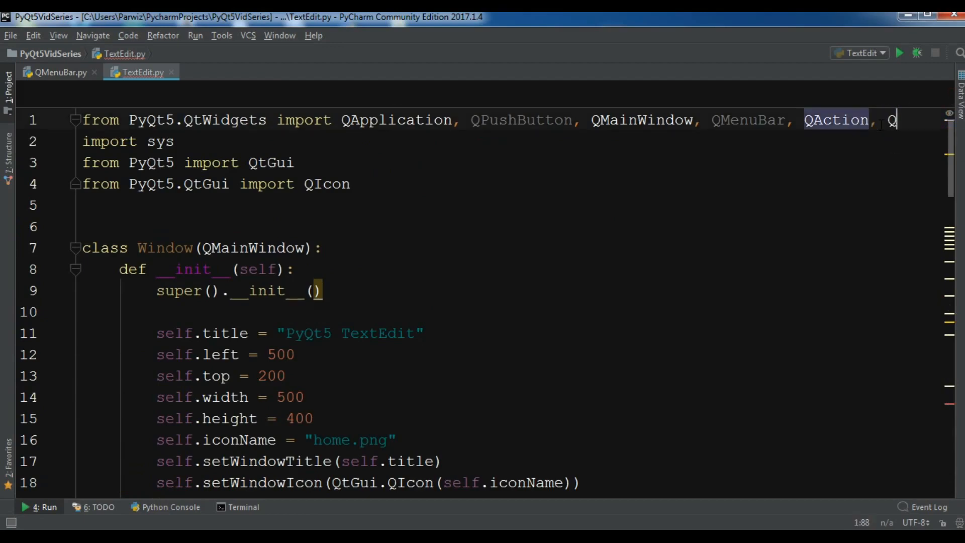
text(Te)
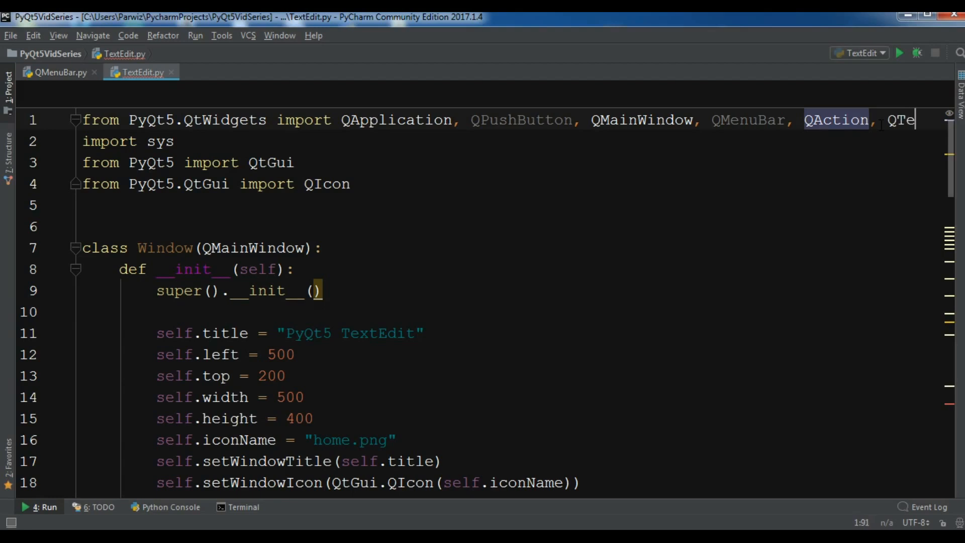
text(QTe)
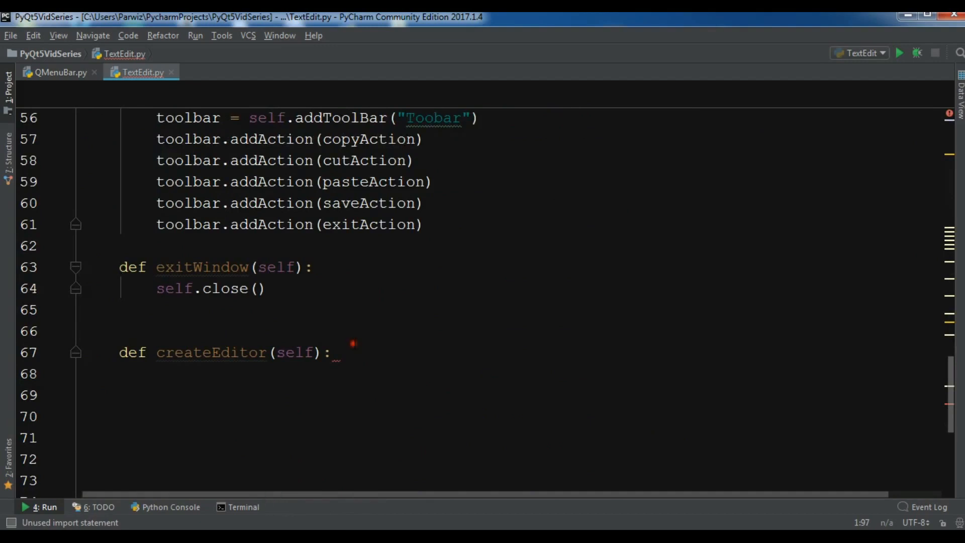
Step: Inside createEditor assign self.textEdit = QTextEdit(self)
key(enter)
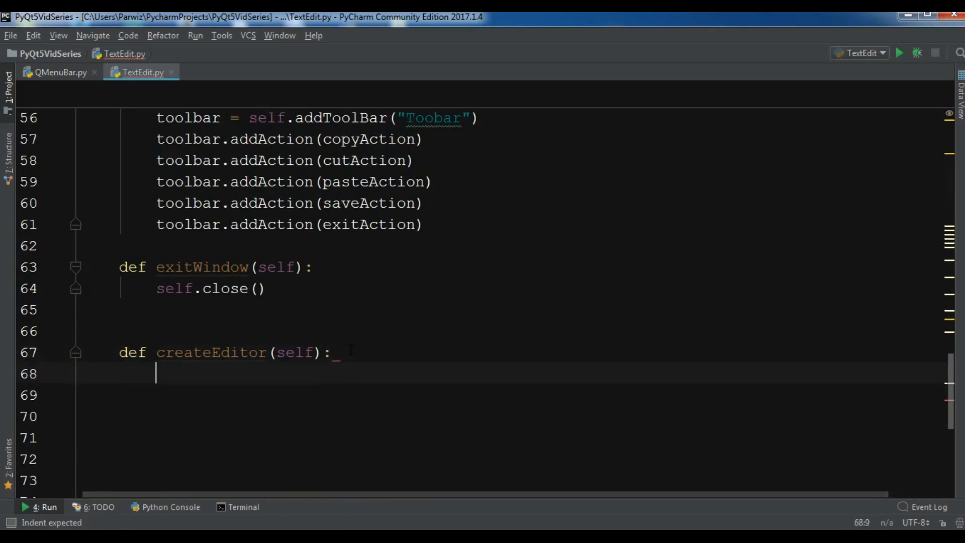
text(s)
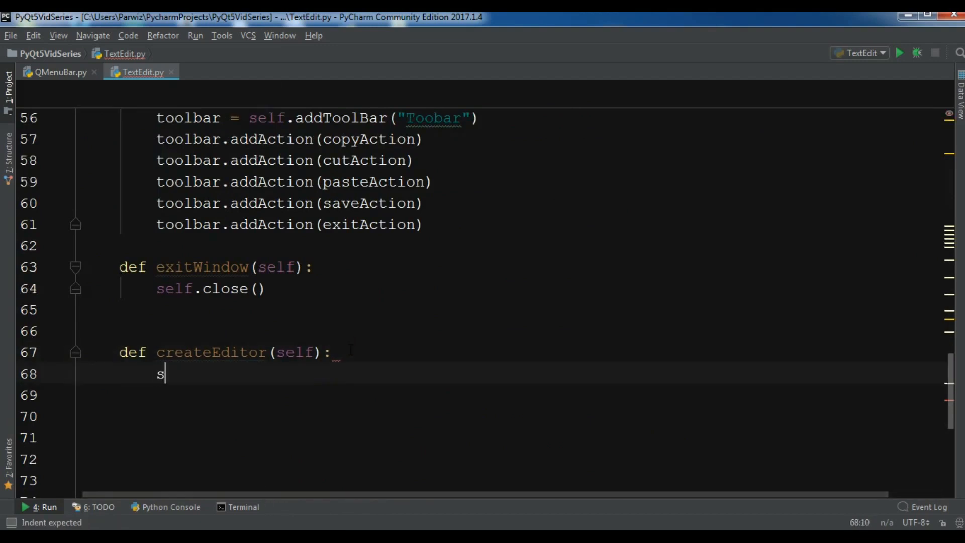
text(elf.)
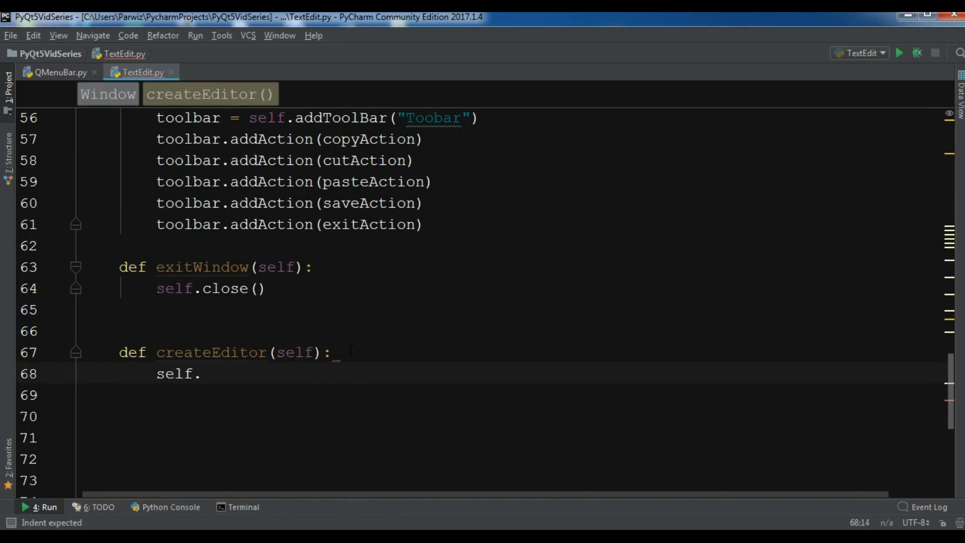
text(textEd)
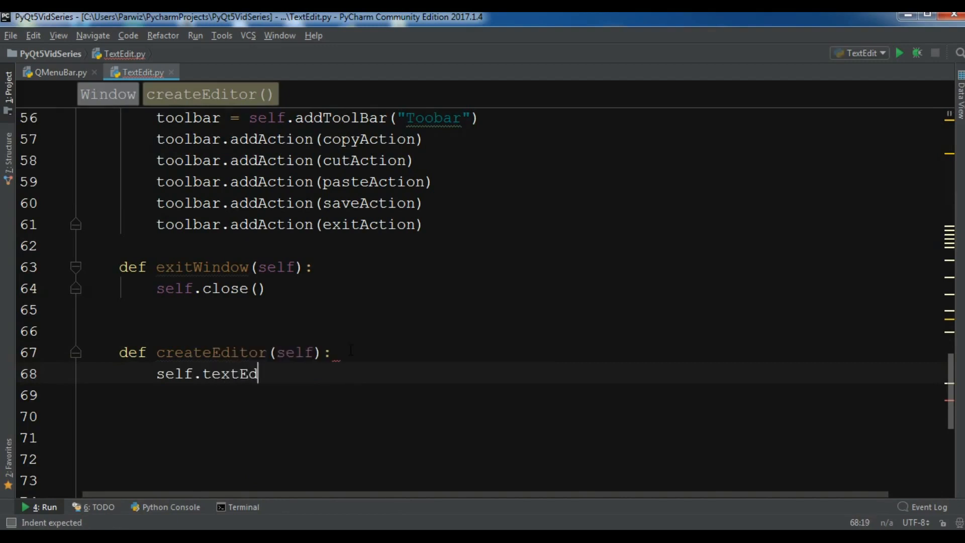
text(it =)
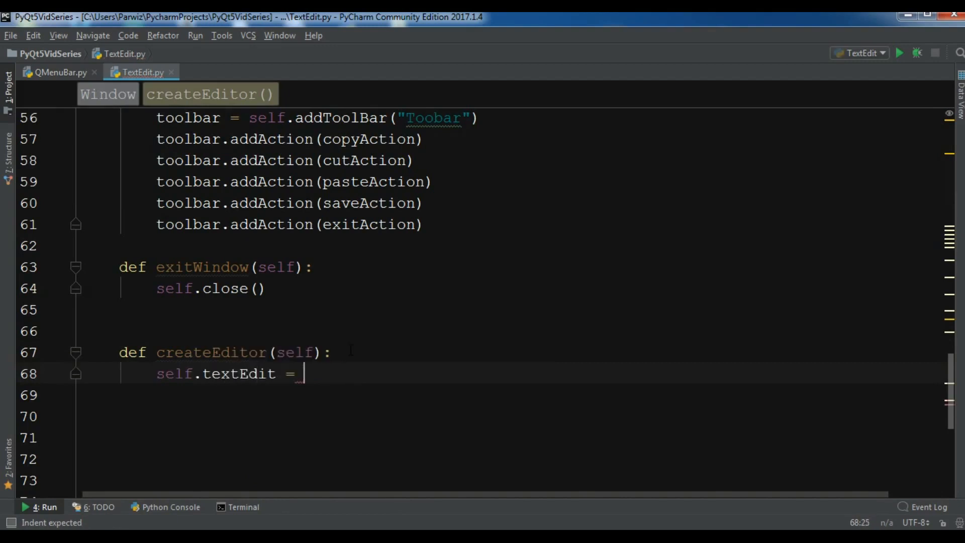
text(QTe)
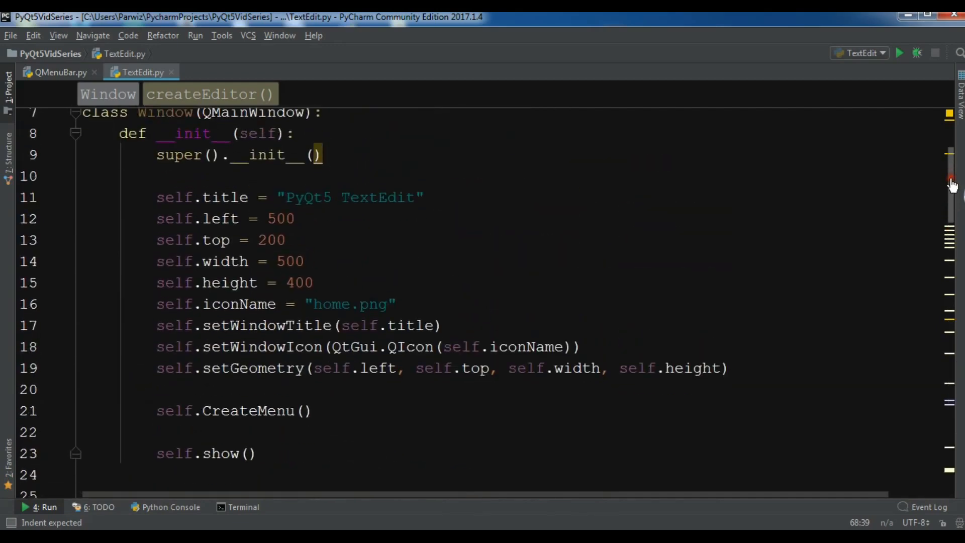
Step: Add a self.createEditor() call on a new line in the window's __init__
scroll(down, 3)
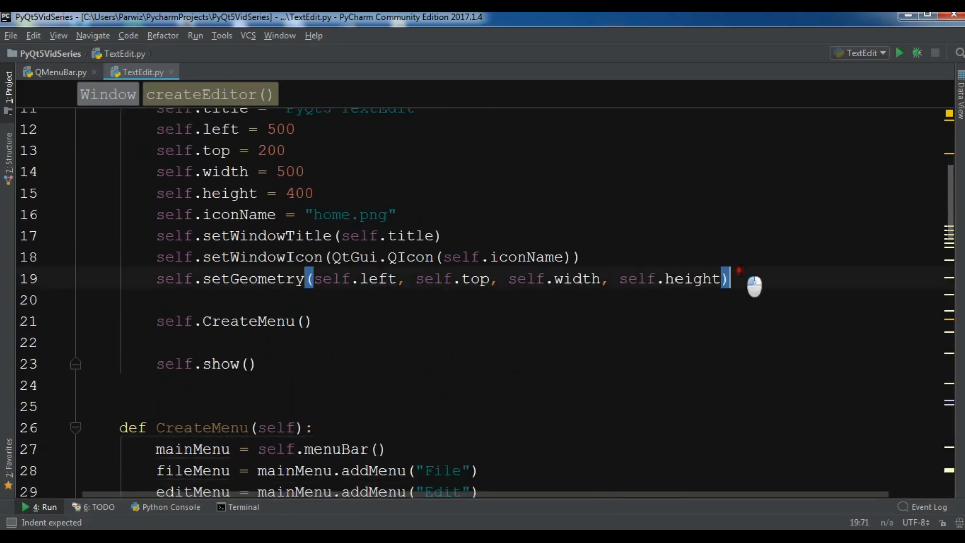
key(enter)
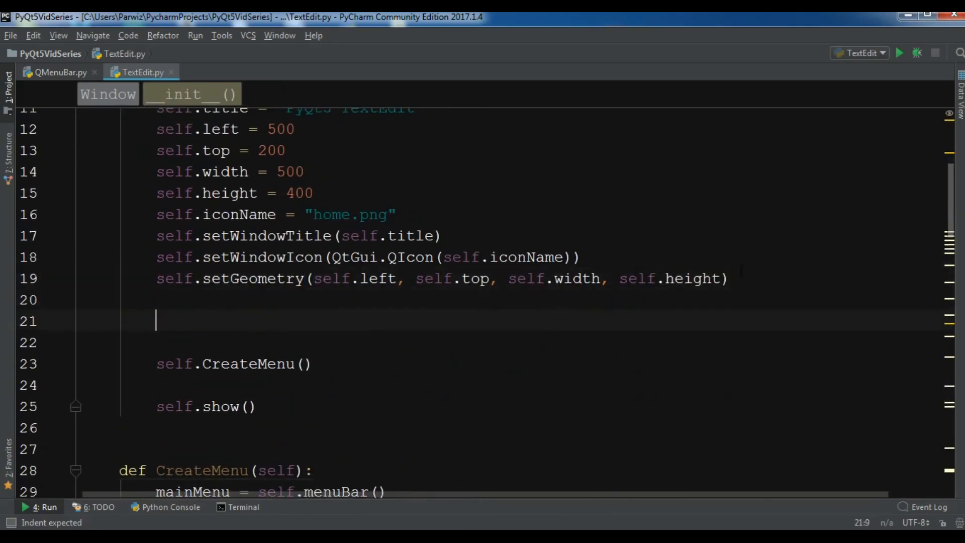
text(self.)
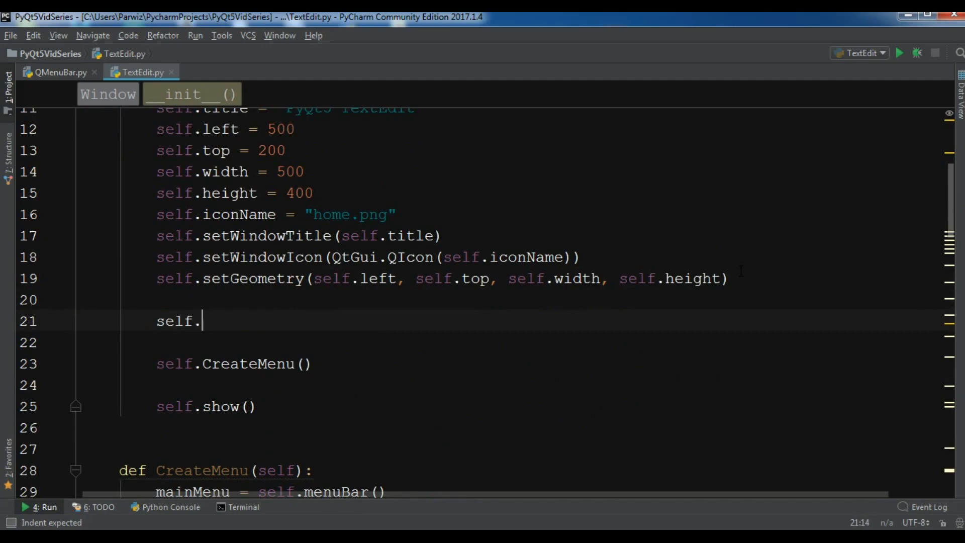
text(createEditor()
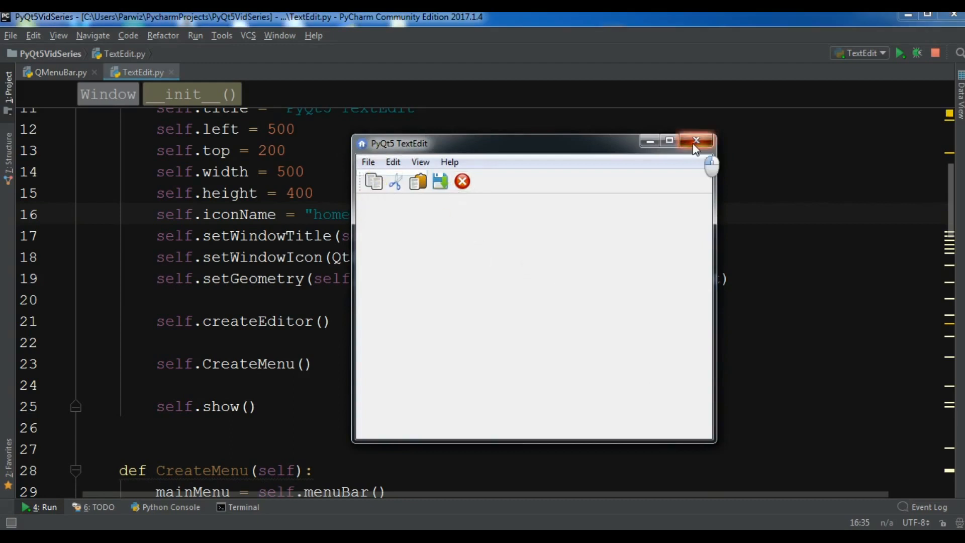
Step: Close the running window and add self.setCentralWidget(self.textEdit) in createEditor
click(695, 141)
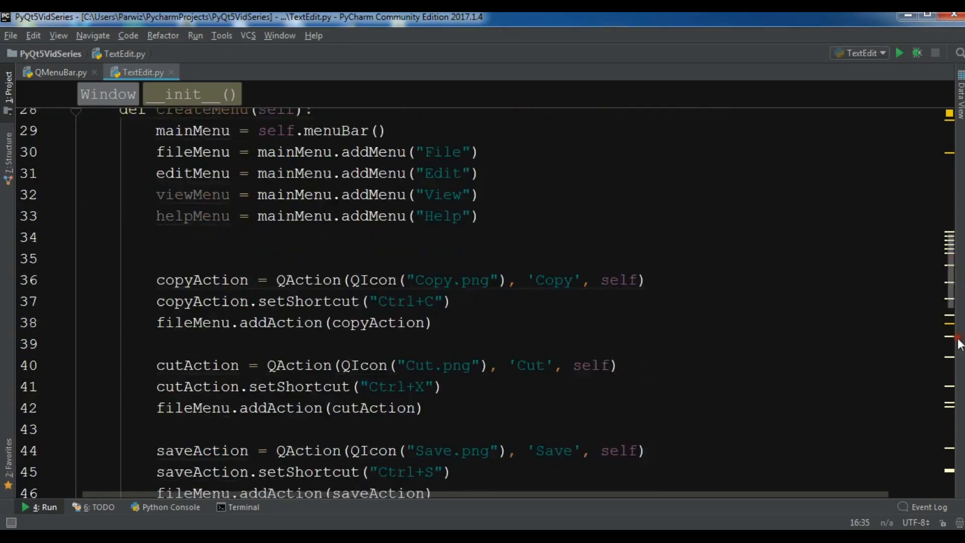
scroll(down, 3)
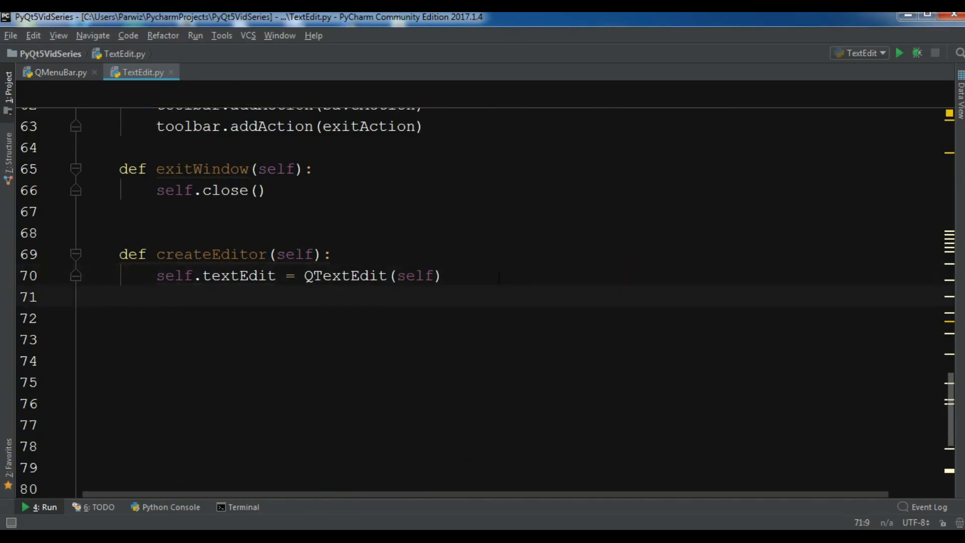
text(self.)
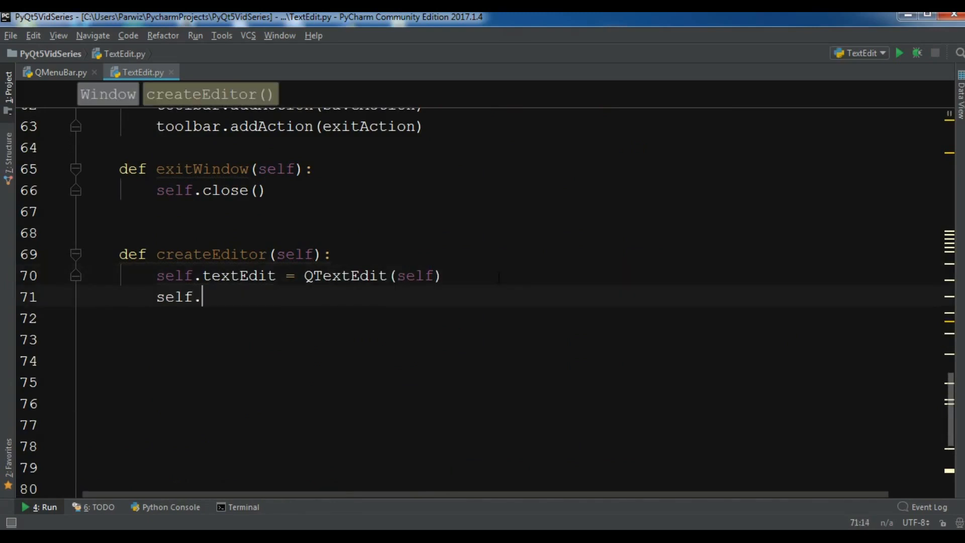
text(setC)
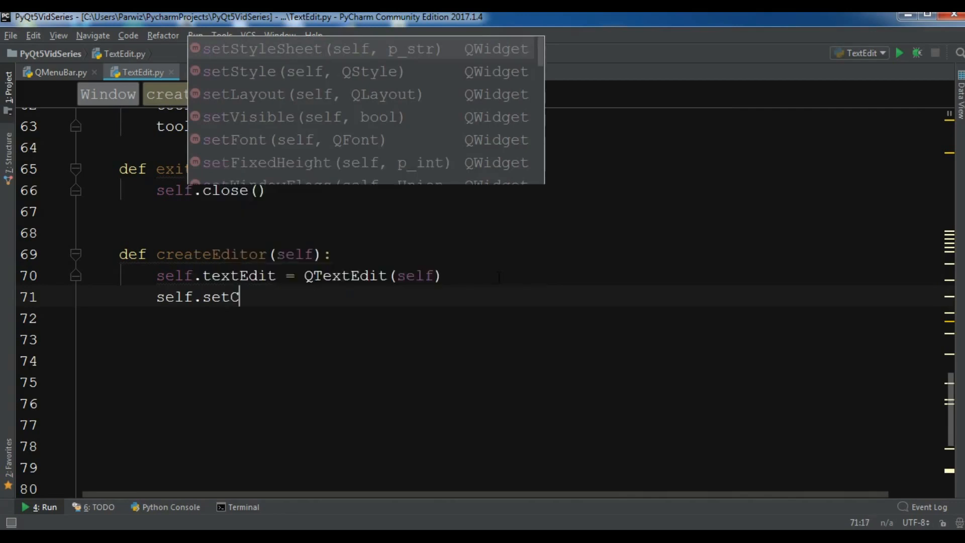
text(entralWidget(self)
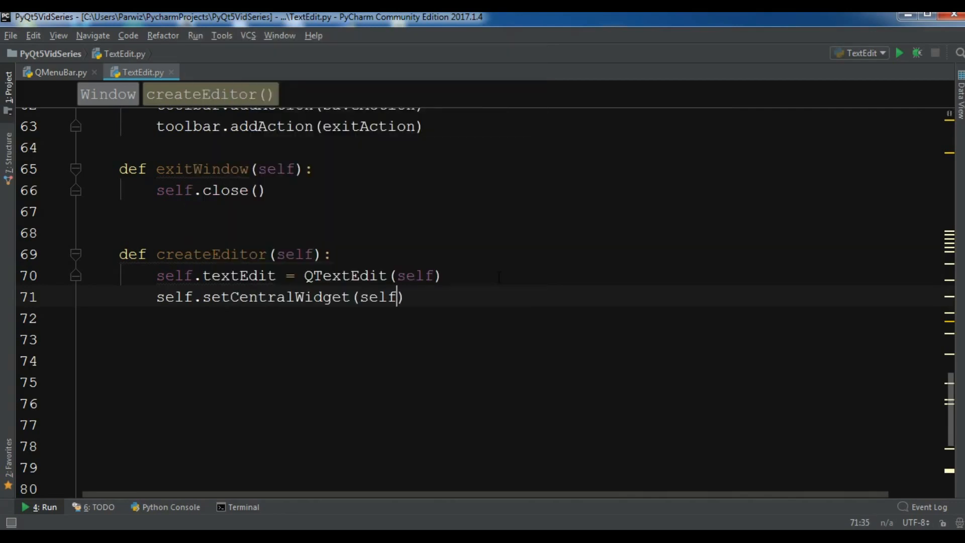
text(.textEdit)
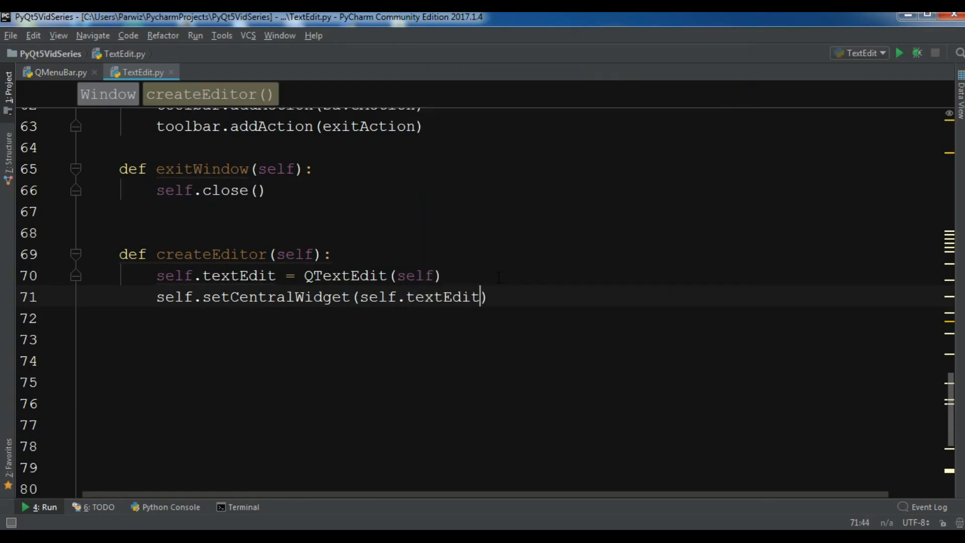
double_click(443, 297)
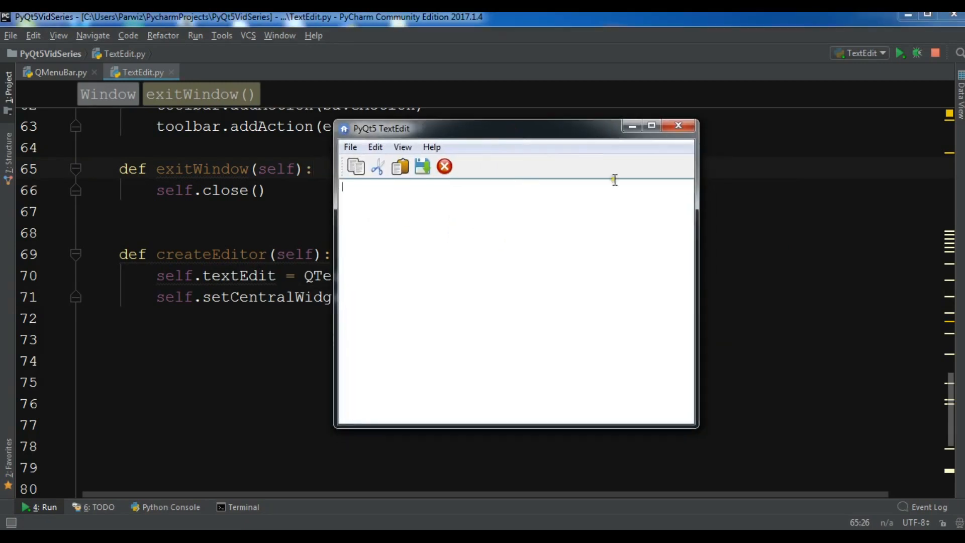
Step: Type "Hello Please Subscribe the channel and like the videos" into the editor area
text(He)
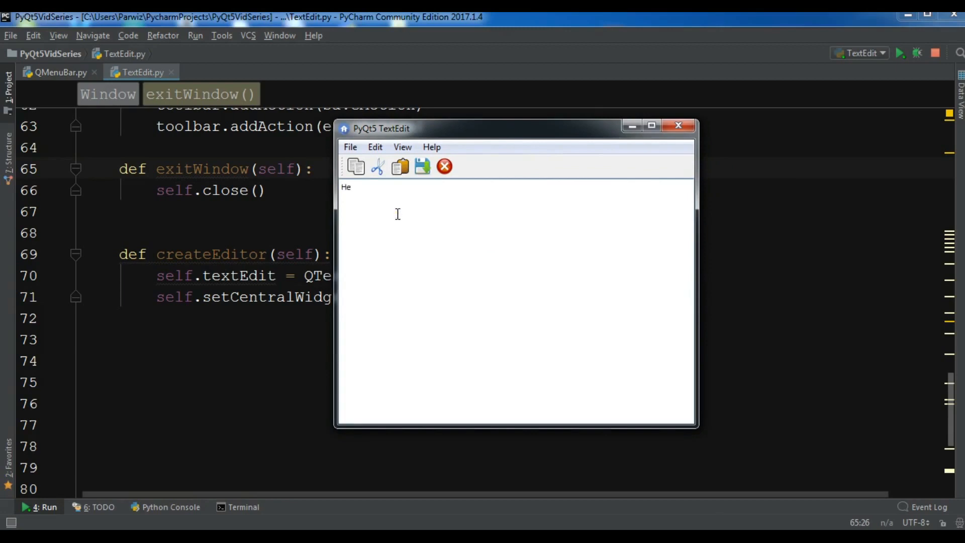
text(llo P)
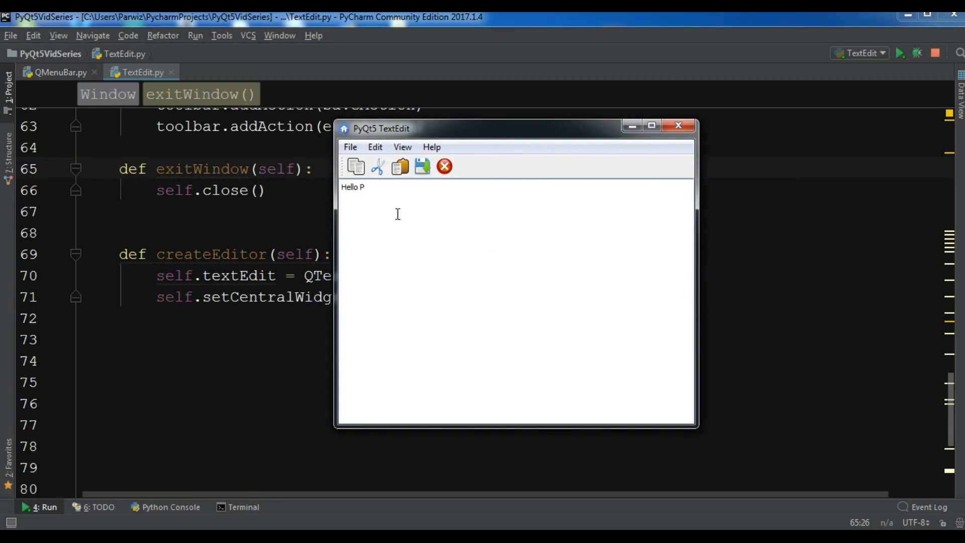
text(lease Subsc)
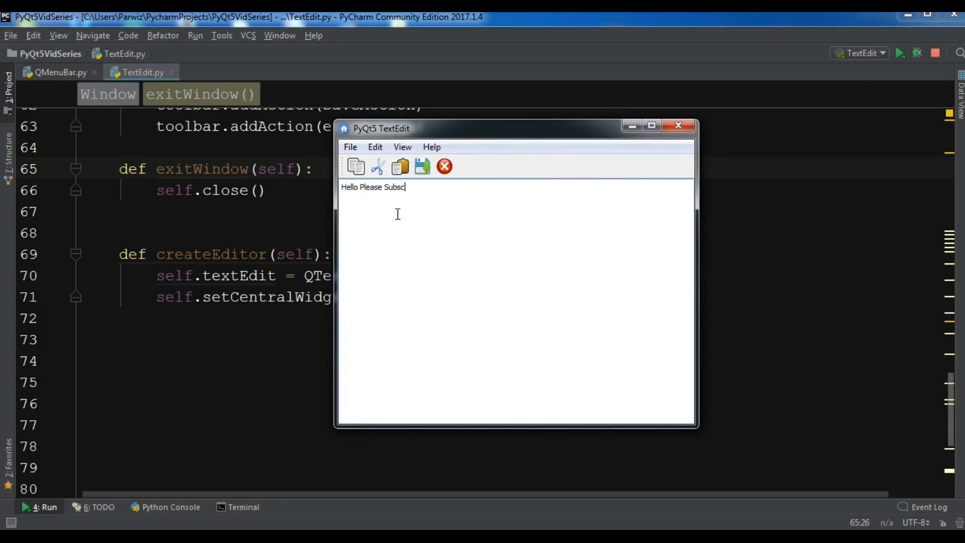
text(ribe the cha)
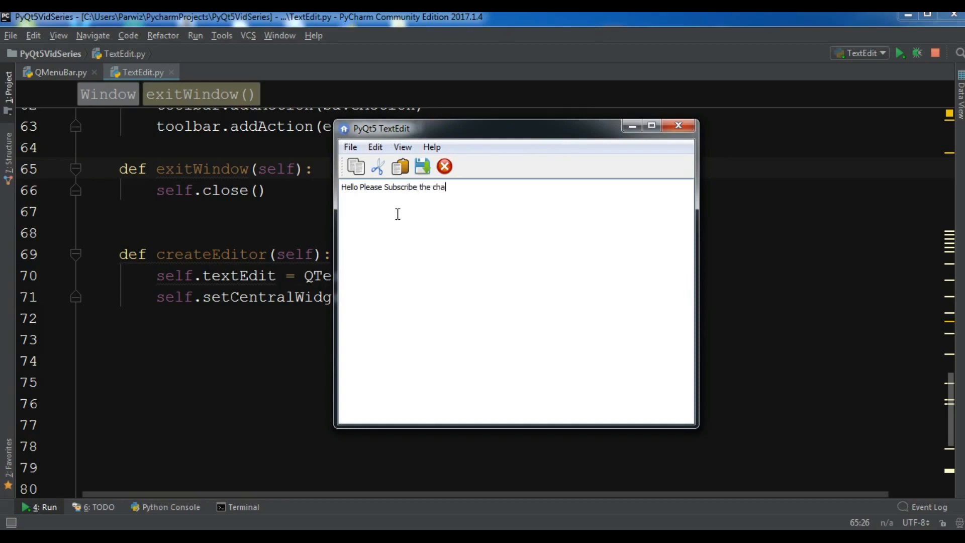
text(nnel and)
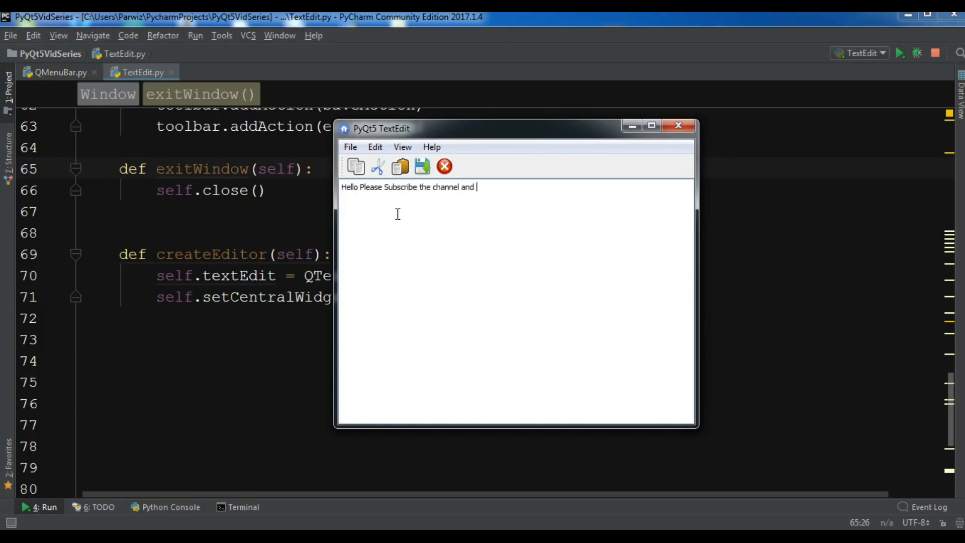
text(like the vid)
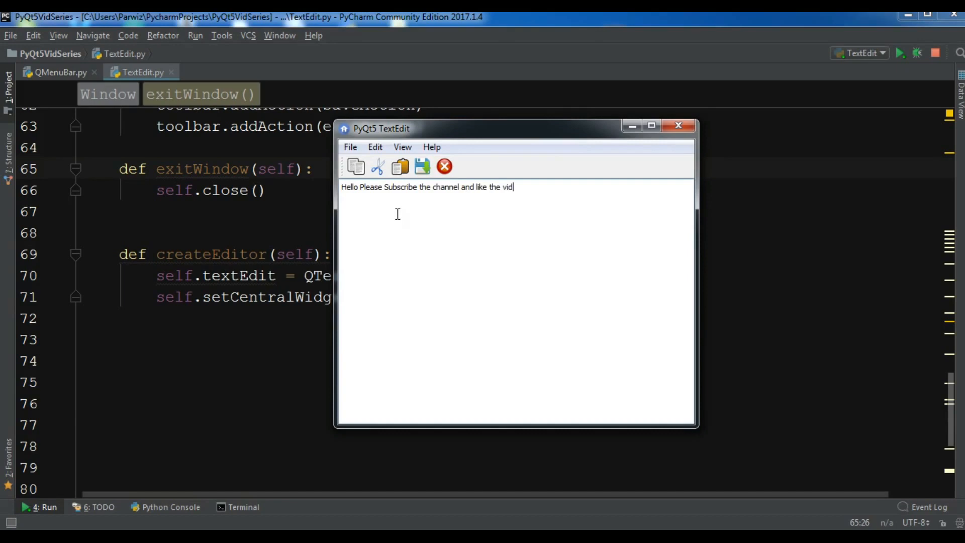
text(eos)
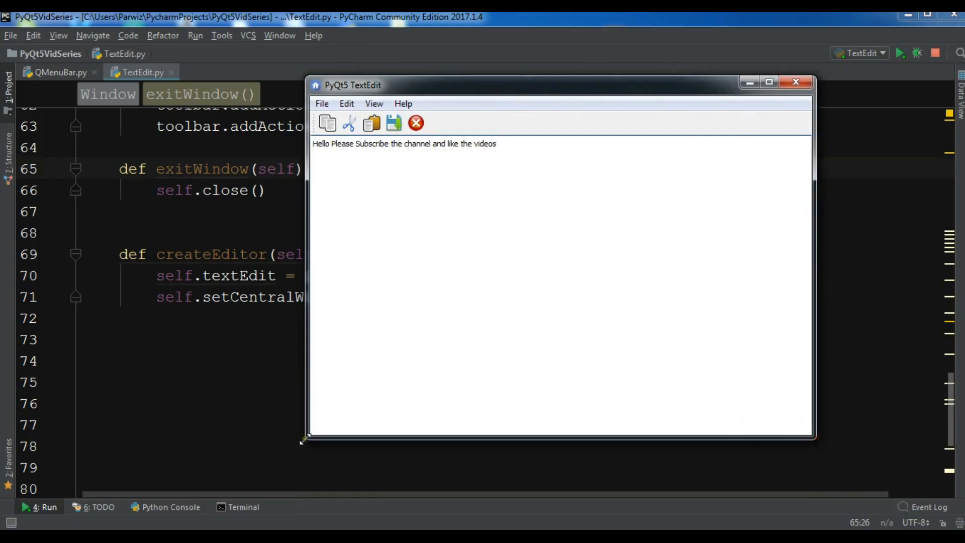
Step: Maximize the PyQt5 TextEdit window to fill the screen
click(769, 82)
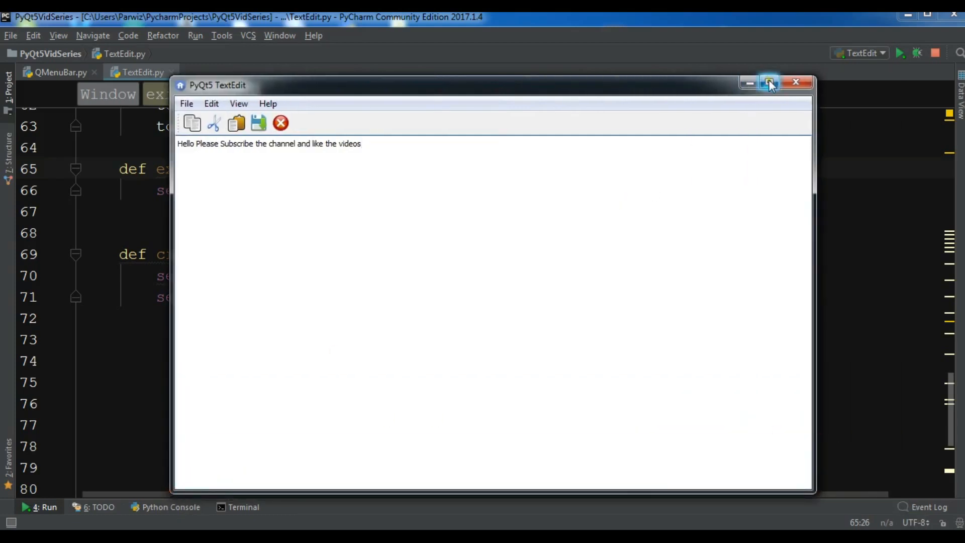
click(769, 81)
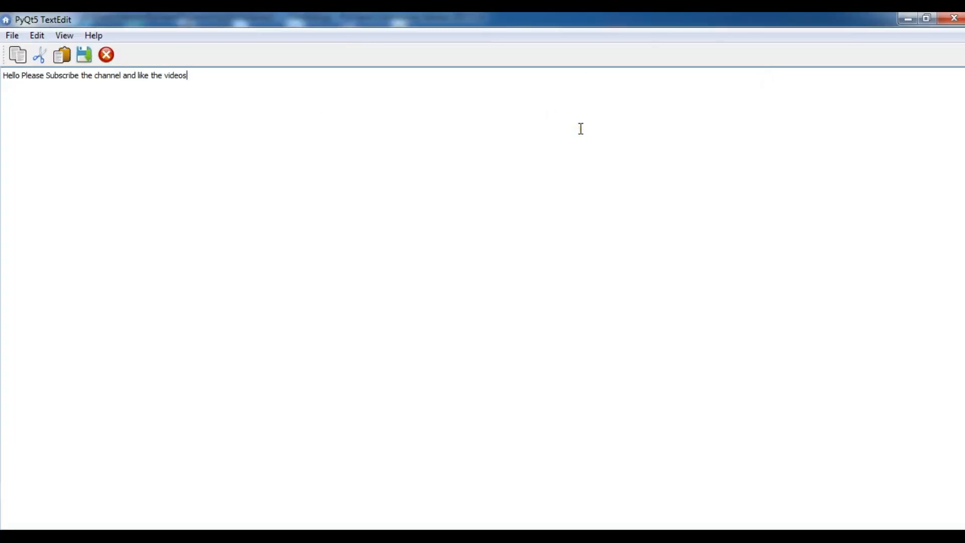